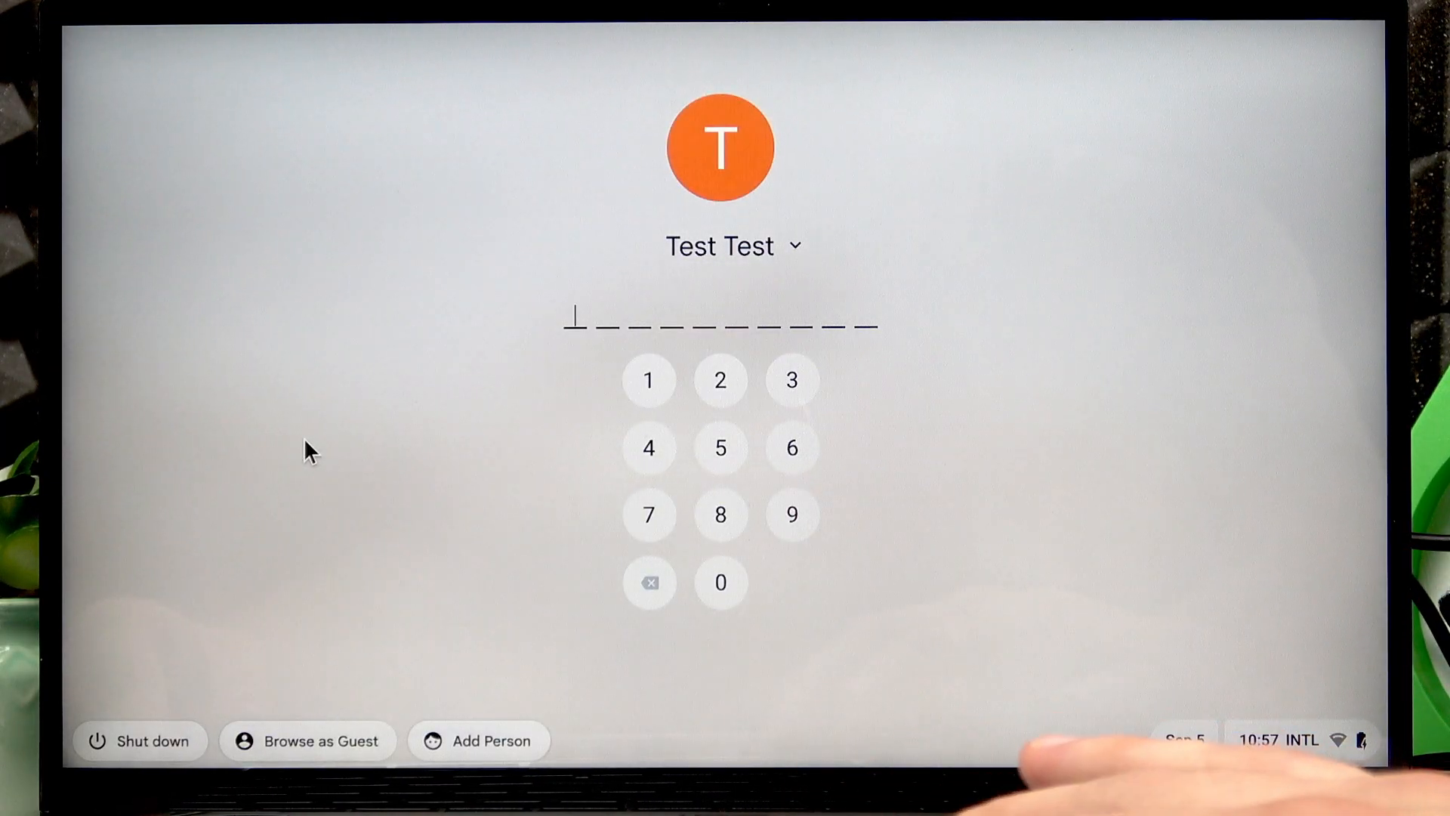
Shut down the Chromebook from the lock screen and confirm the shutdown.
click(140, 740)
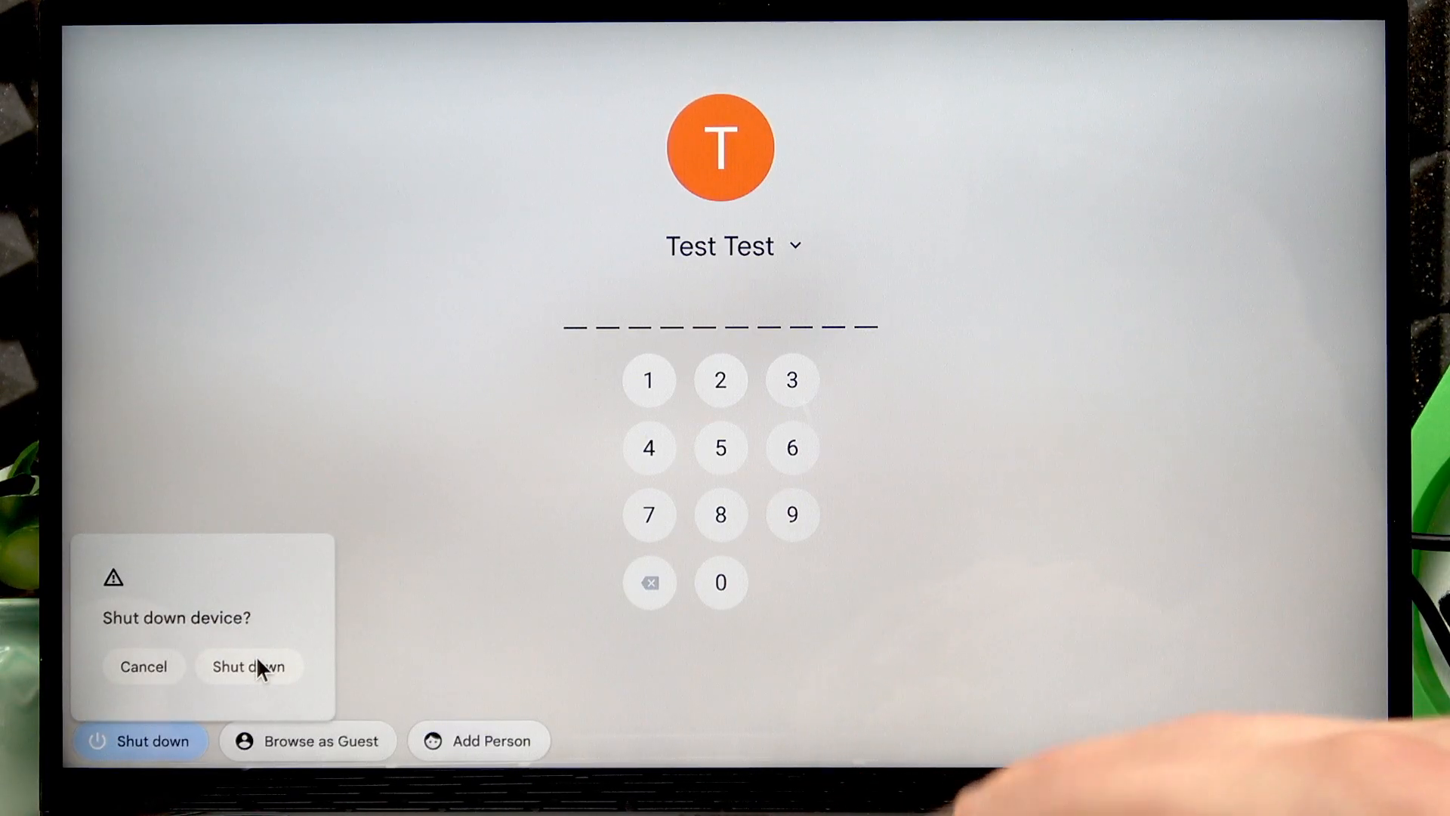
click(249, 667)
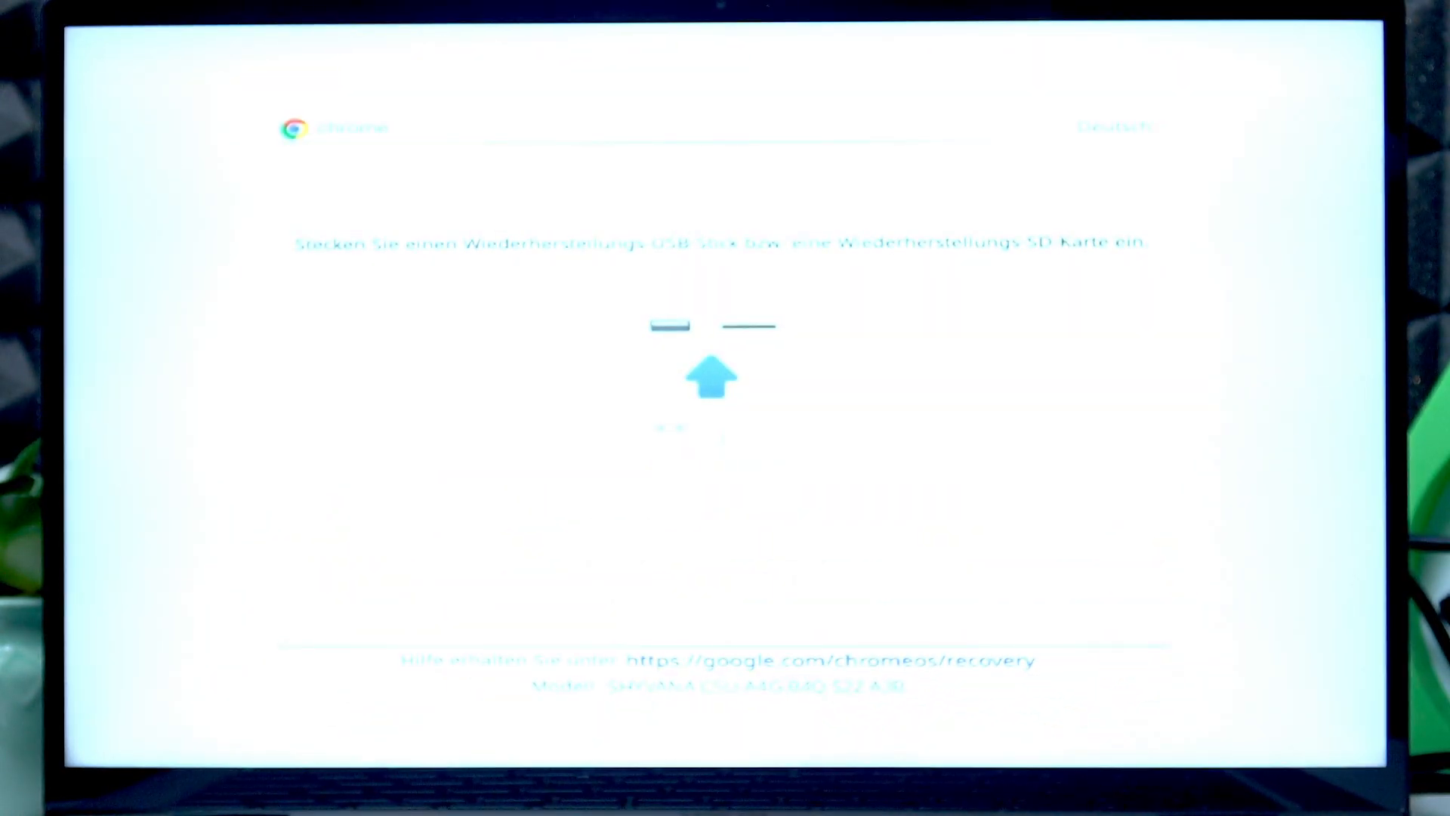